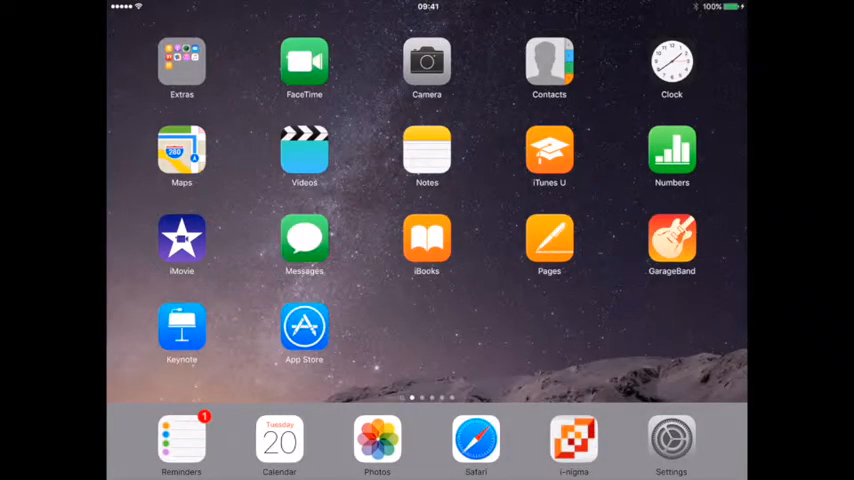
- Launch Keynote and create a new presentation from the presentation manager
left_click(182, 330)
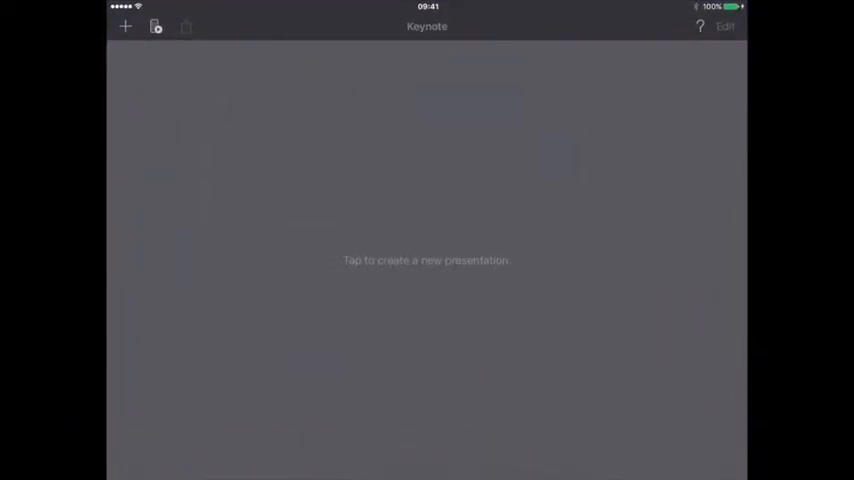
left_click(125, 26)
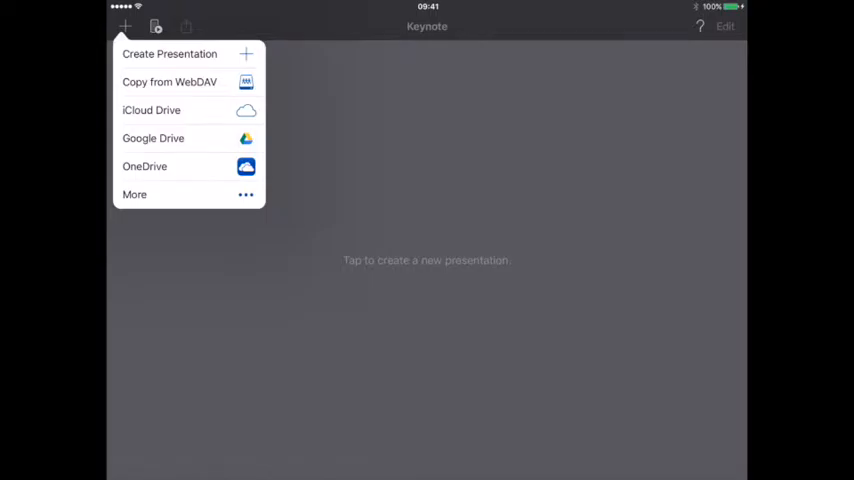
left_click(169, 54)
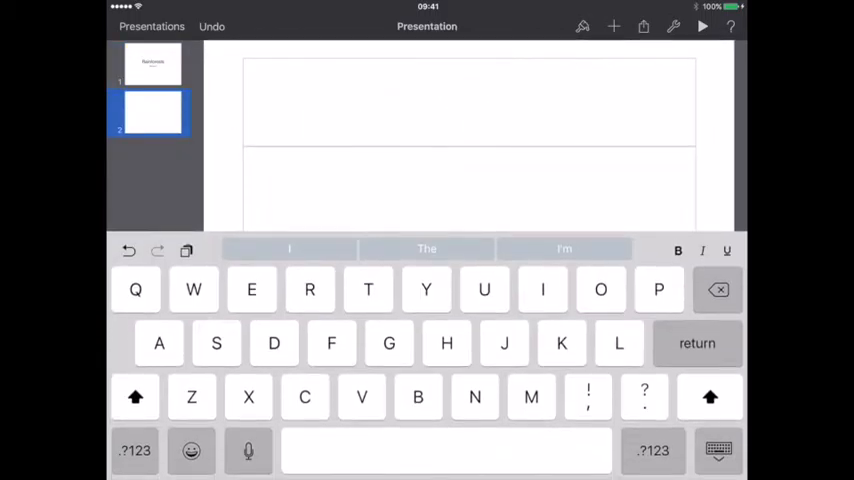
- Type an Outline slide (Location, Importance) and a Structure slide listing Floor through Emergent
type("Outline")
type("Definition")
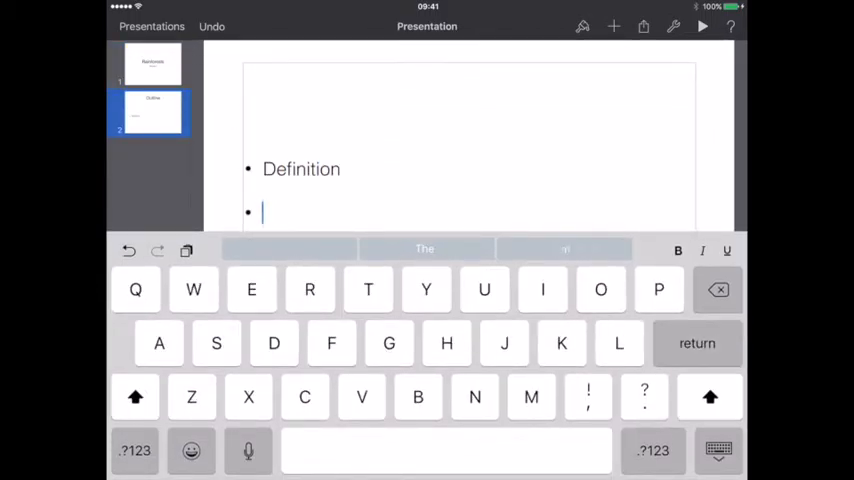
type("Location")
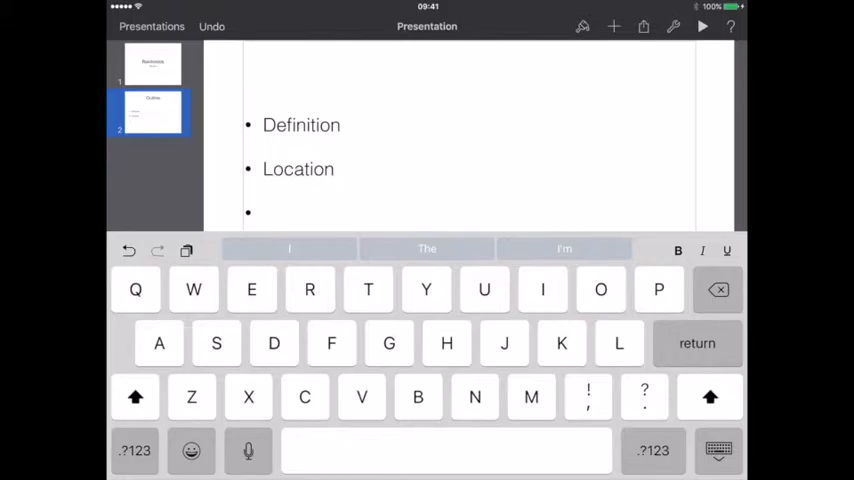
type("Importance")
type("Un")
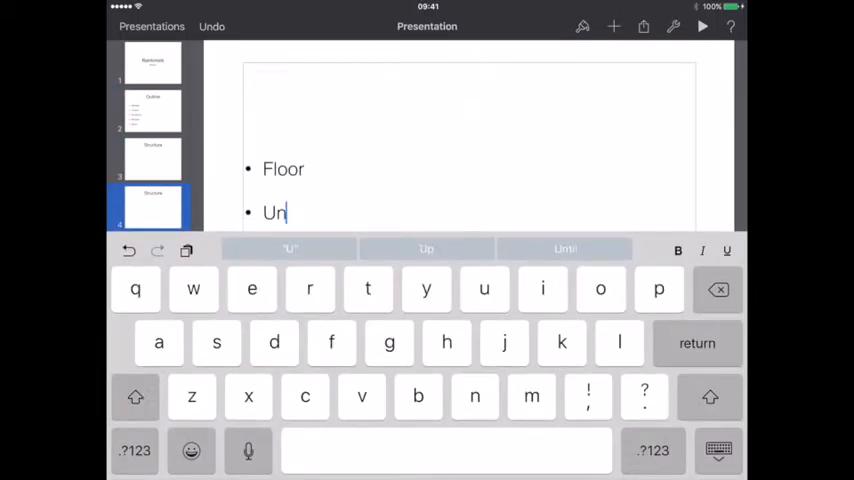
type("derstorey")
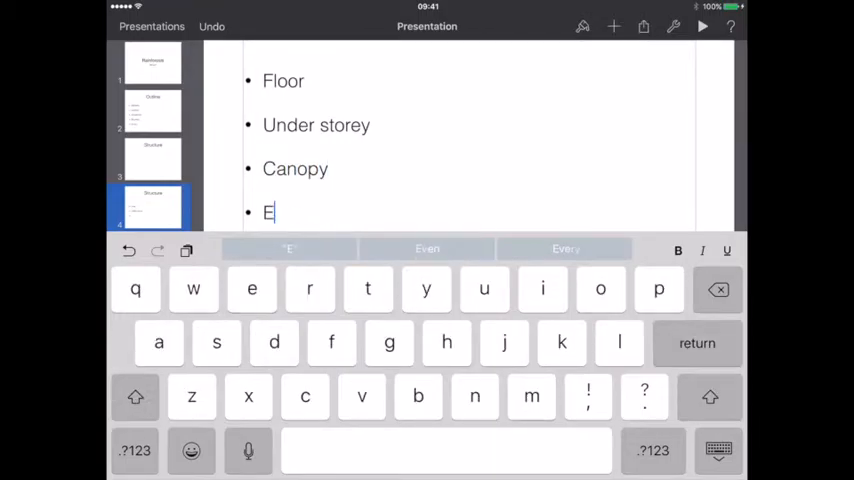
type("mergent")
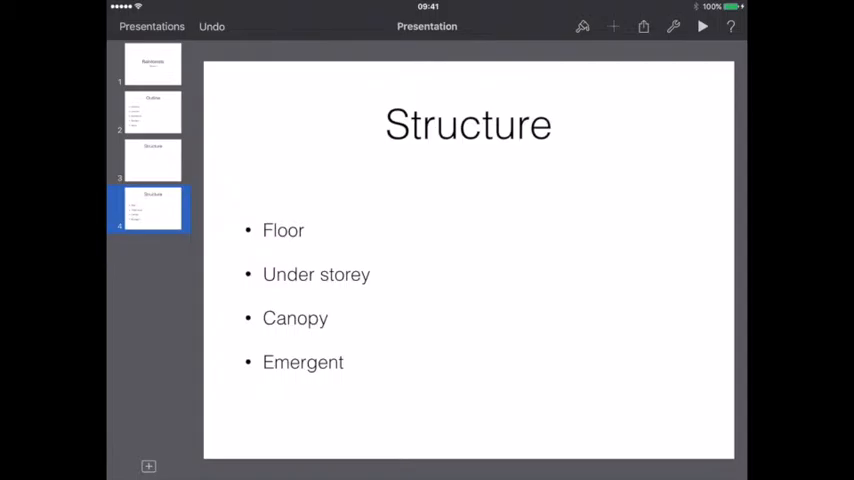
- Insert a forest photo, shrink it beside the Structure bullets, and return to slide 1
left_click(614, 26)
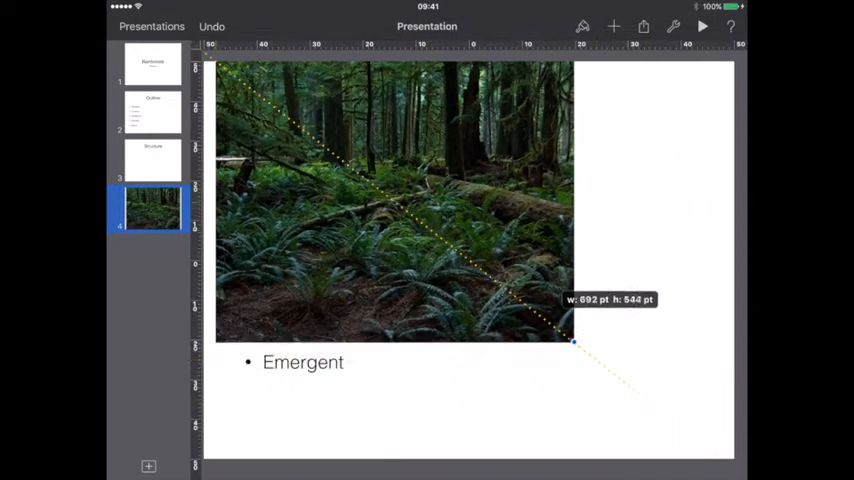
left_click_drag(573, 342, 405, 210)
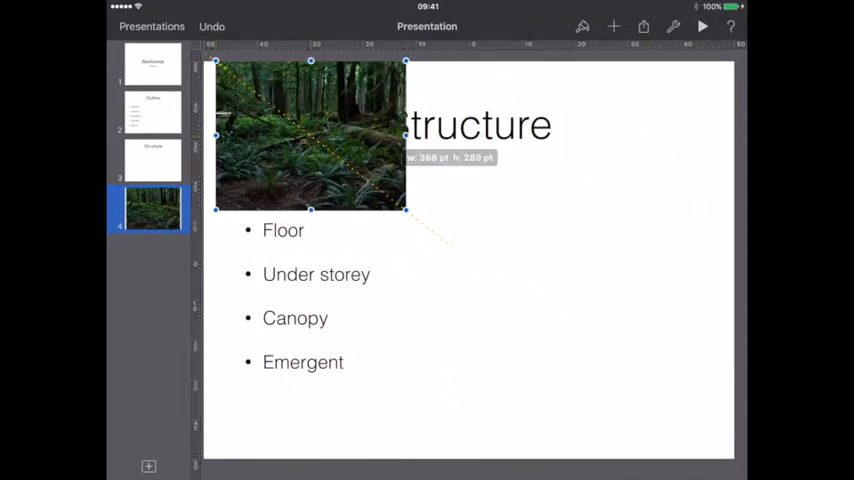
left_click_drag(310, 135, 519, 287)
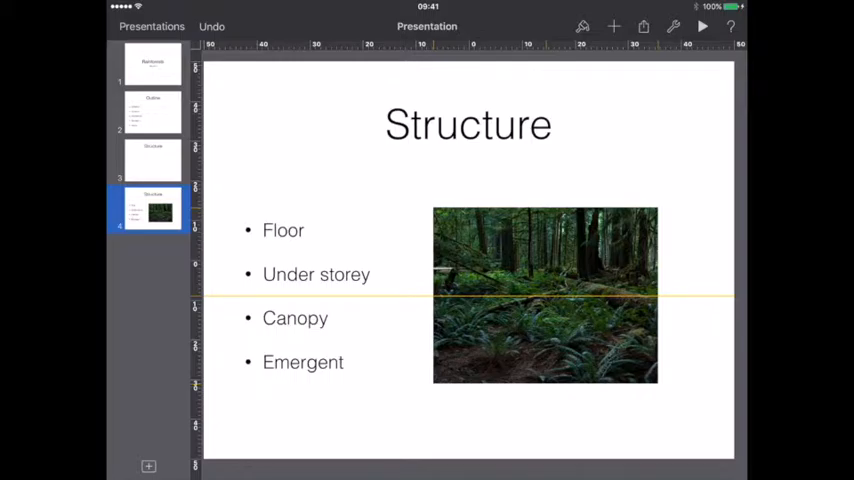
left_click(152, 63)
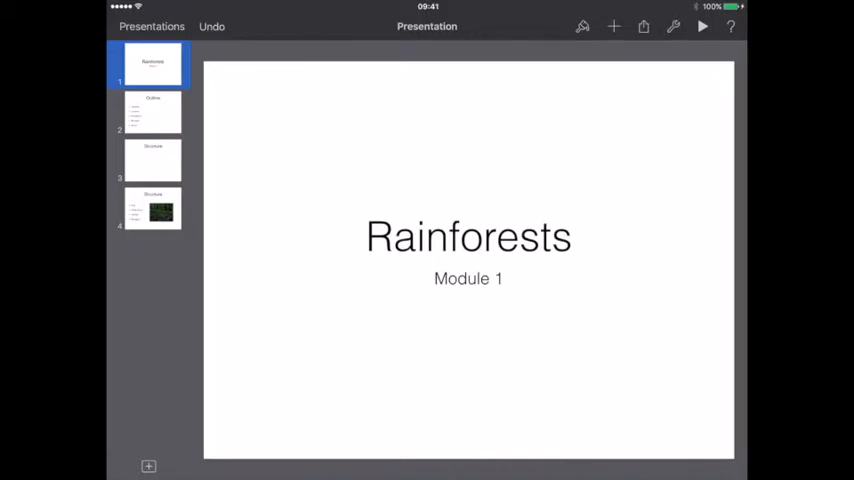
- Add a misty rainforest photo to the title slide and send it behind the title
left_click(614, 26)
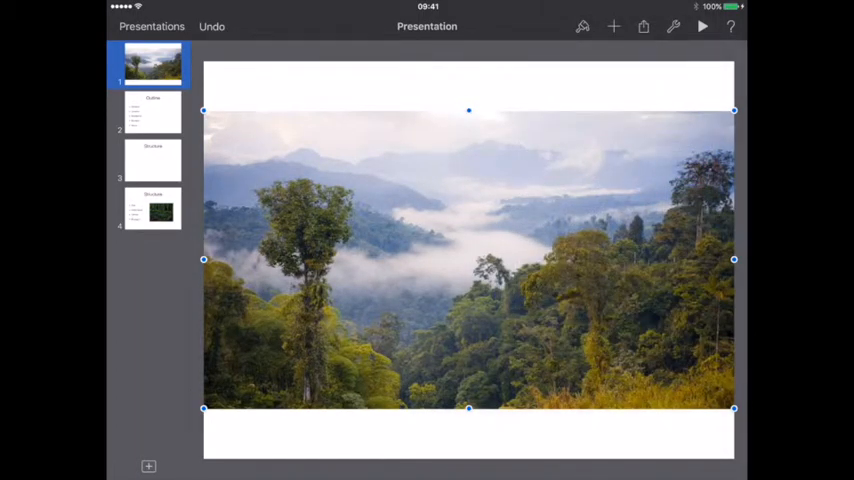
left_click(583, 26)
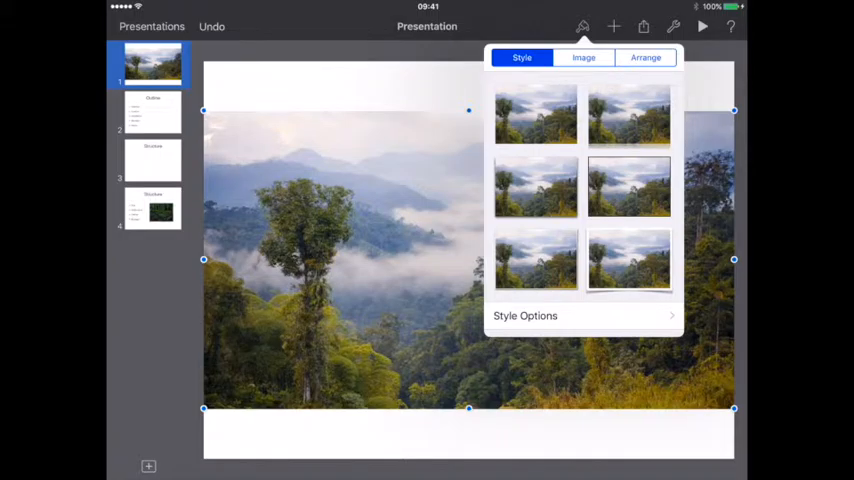
left_click(645, 57)
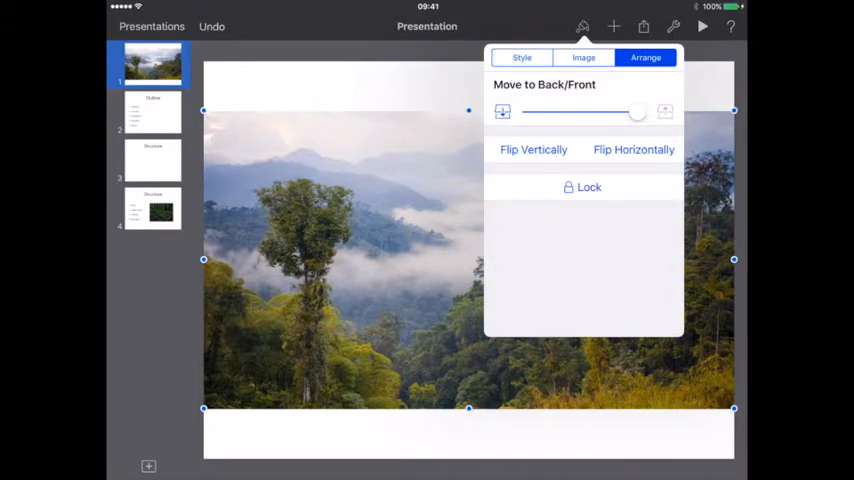
left_click_drag(638, 111, 528, 111)
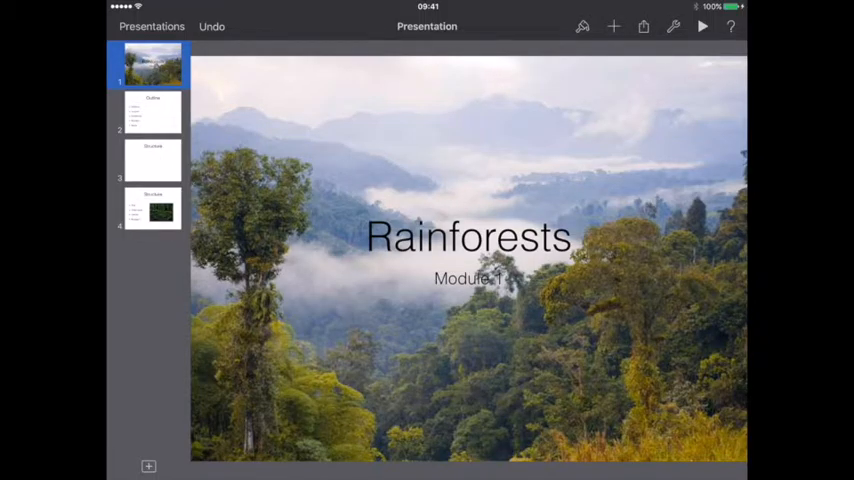
left_click(152, 111)
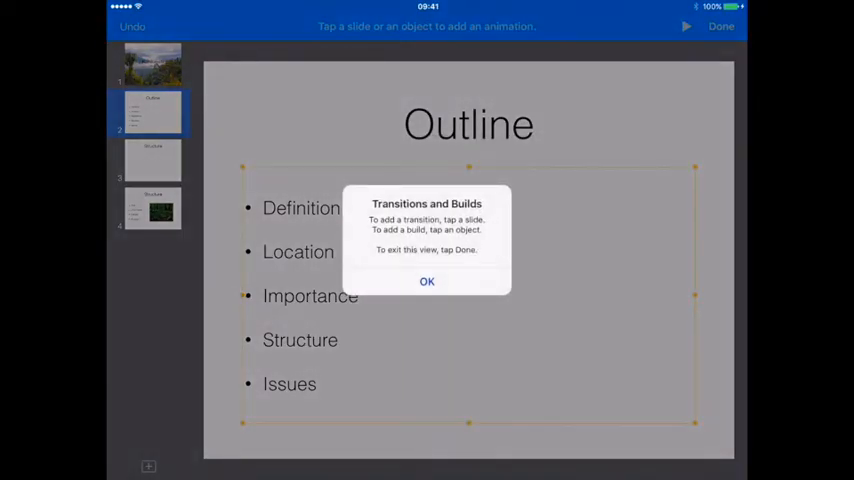
- Make the Outline slide's bullets build in with Wipe and adjust its duration and direction
left_click(427, 281)
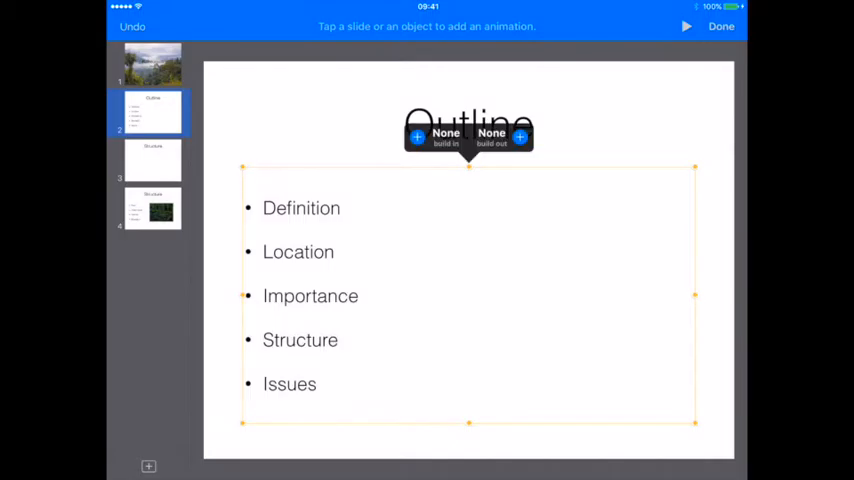
left_click(444, 136)
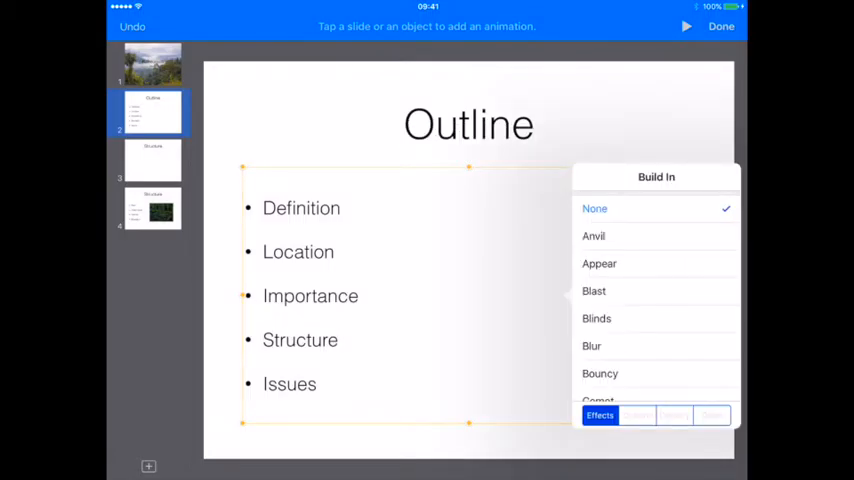
scroll("down", 3)
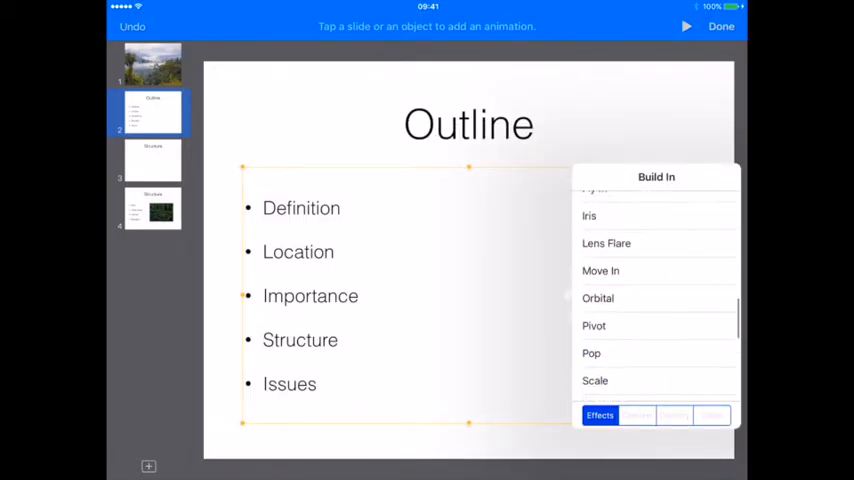
scroll("down", 3)
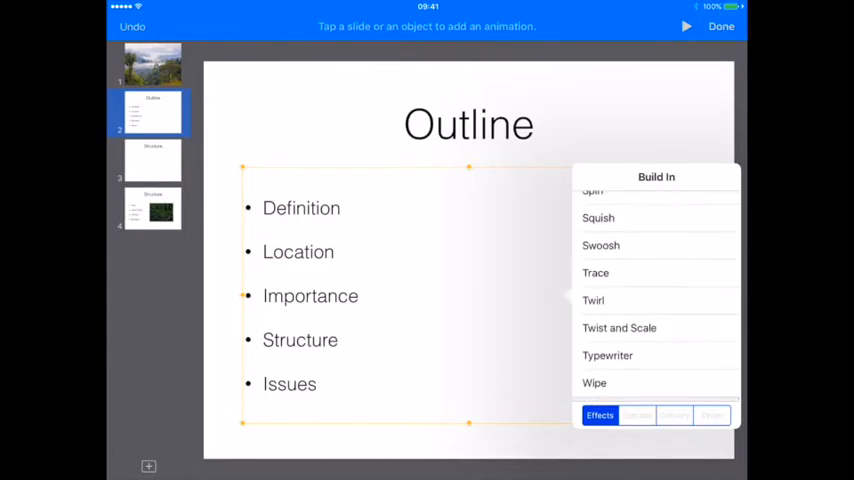
left_click(594, 382)
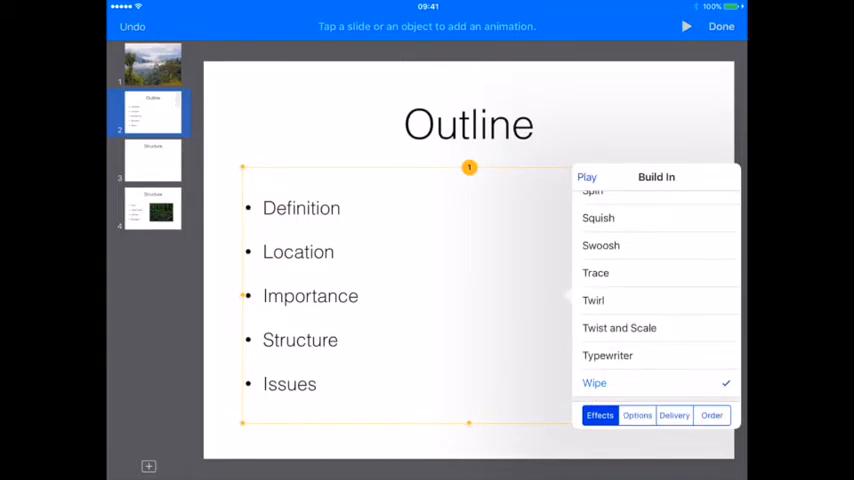
left_click(637, 415)
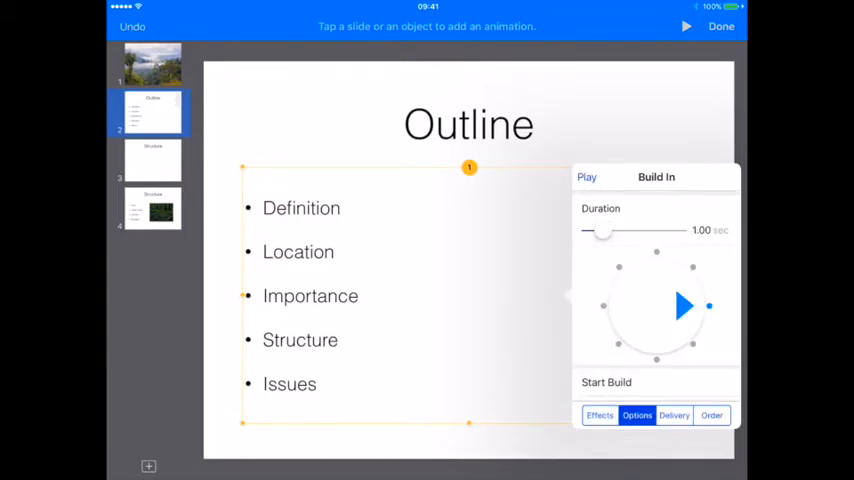
left_click(674, 415)
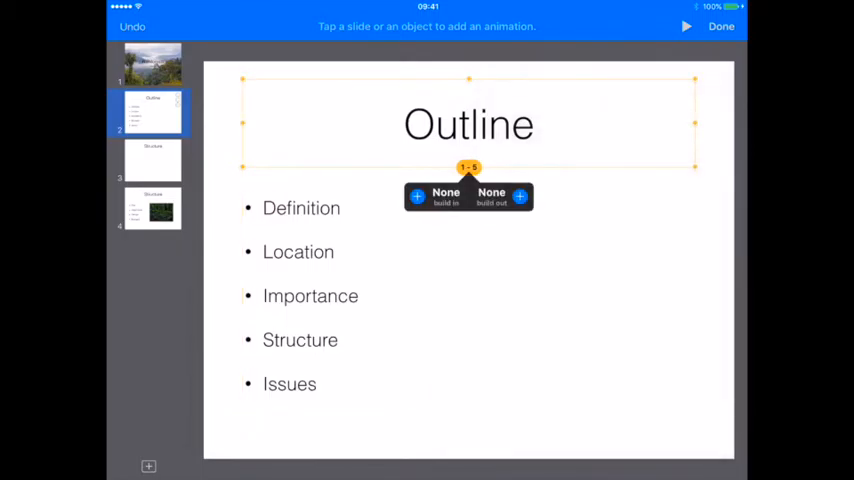
left_click(721, 26)
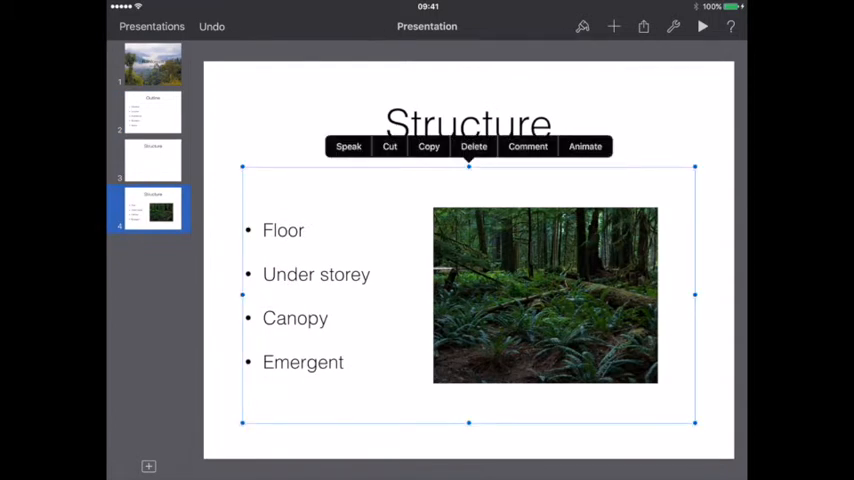
- Choose a build-in effect for the Structure slide's bullet list and add a new slide
left_click(585, 146)
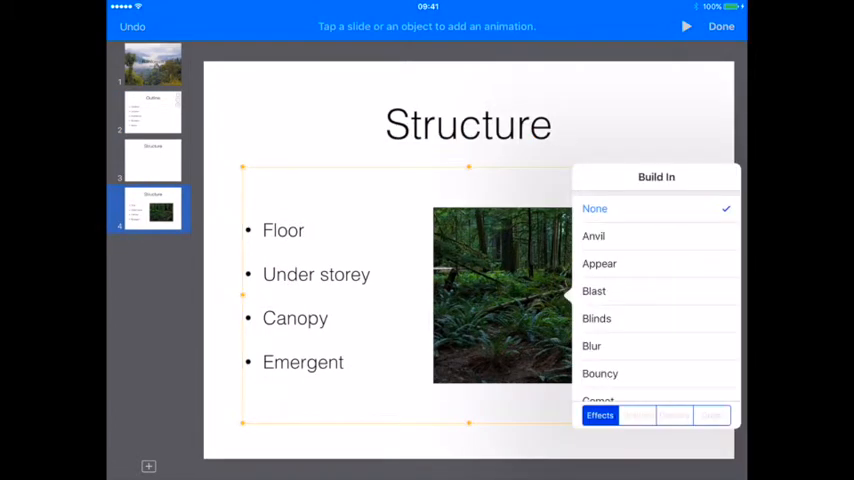
scroll("down", 3)
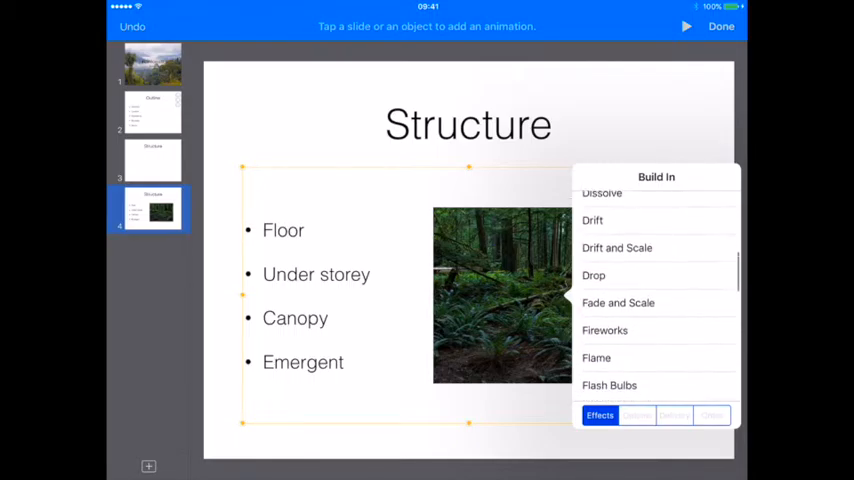
left_click(592, 220)
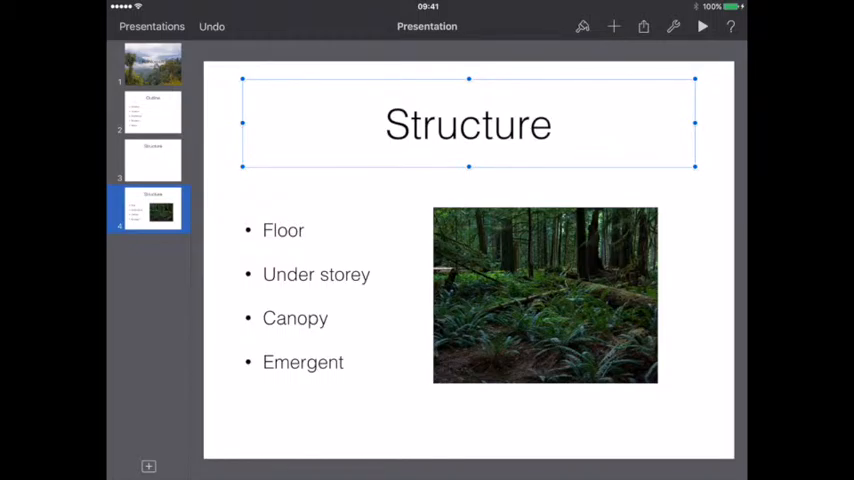
left_click(148, 466)
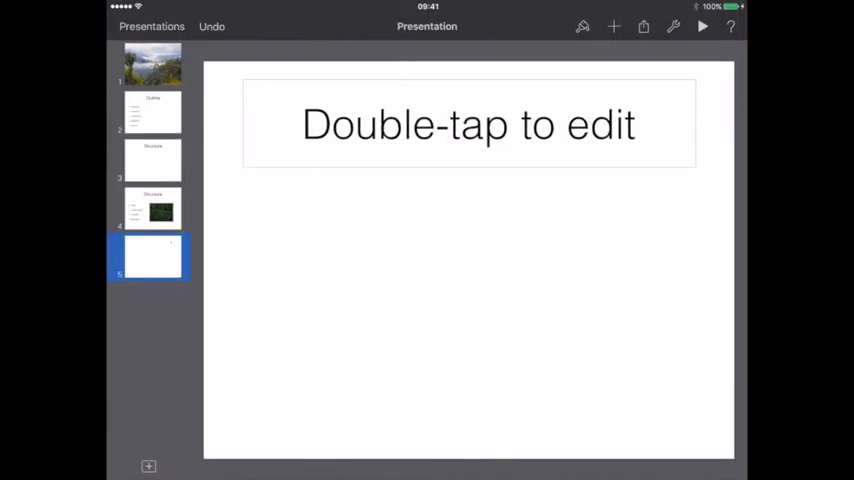
- Edit the new fifth slide's title to read 'Structure'
double_click(468, 124)
type("Structure")
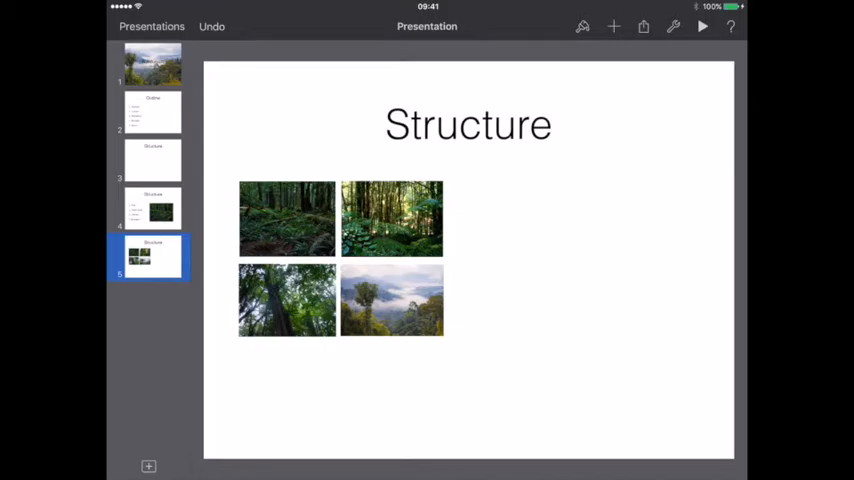
- Apply a Magic Move transition to slide 5, duplicating it as slide 6
left_click(673, 26)
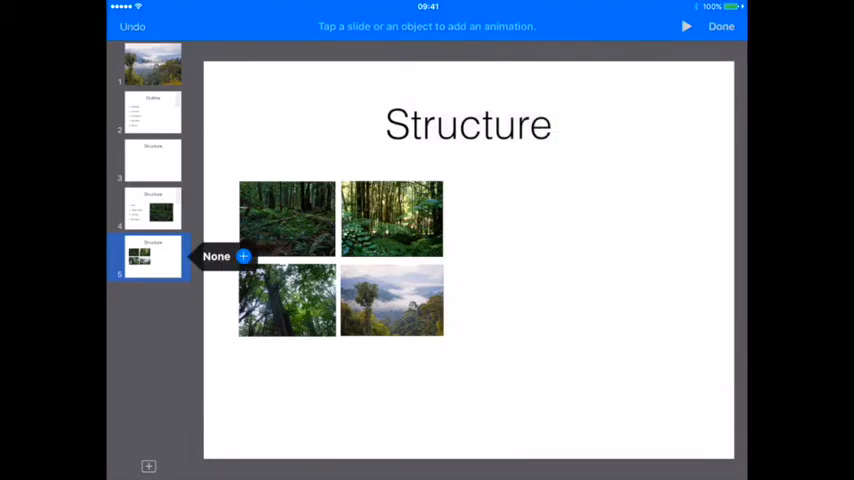
left_click(217, 256)
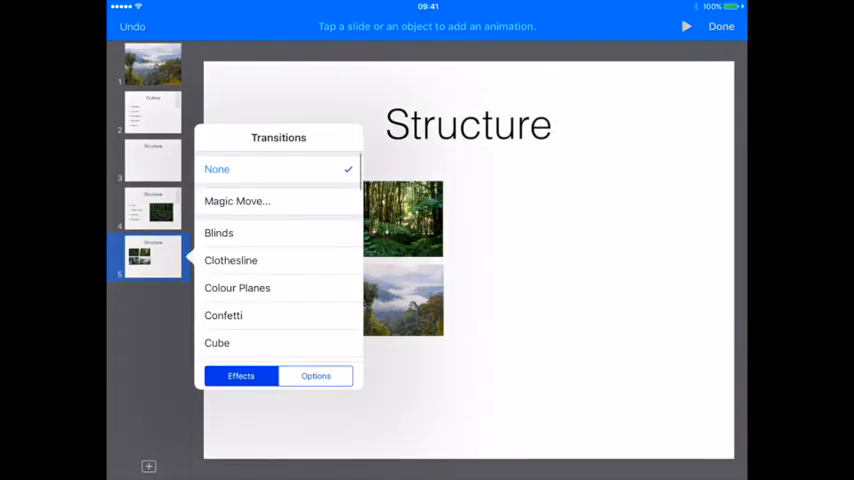
left_click(237, 201)
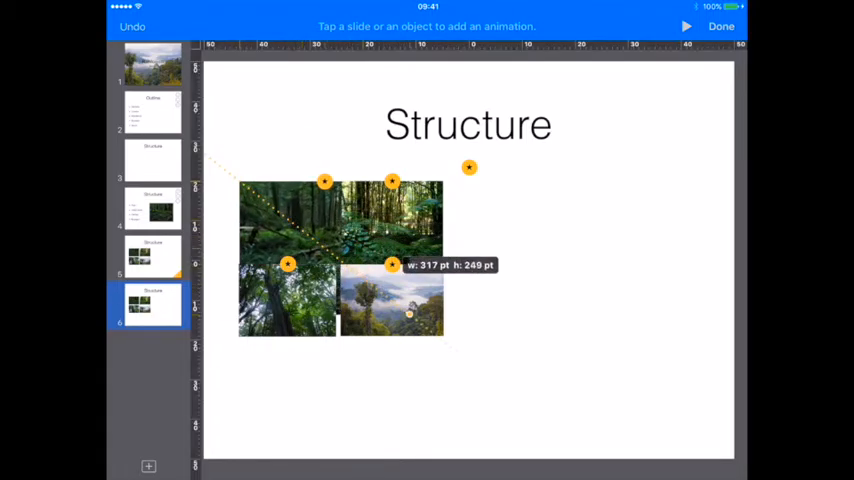
- Enlarge slide 6's top-left forest-floor photo and move it in front of the others
left_click_drag(440, 338, 570, 440)
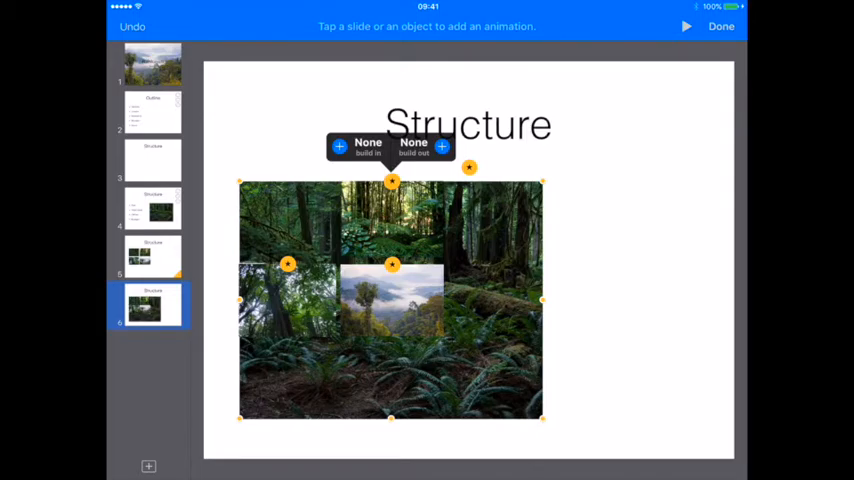
left_click(721, 26)
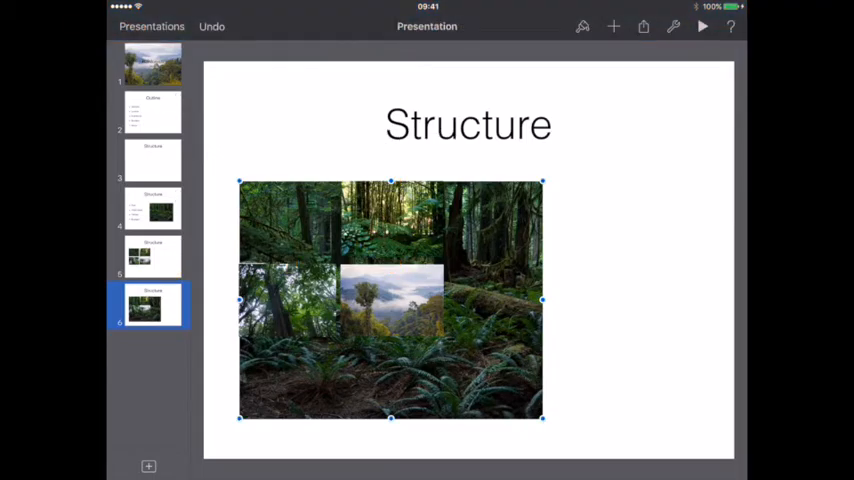
left_click(583, 26)
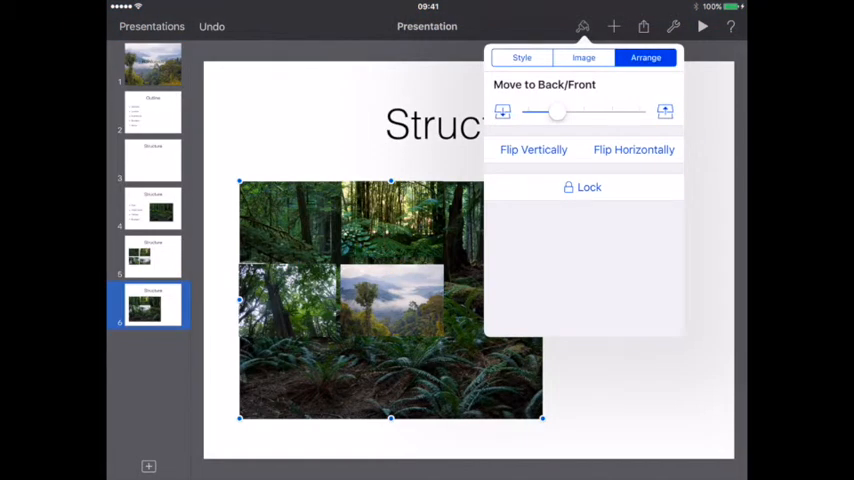
left_click_drag(557, 111, 637, 111)
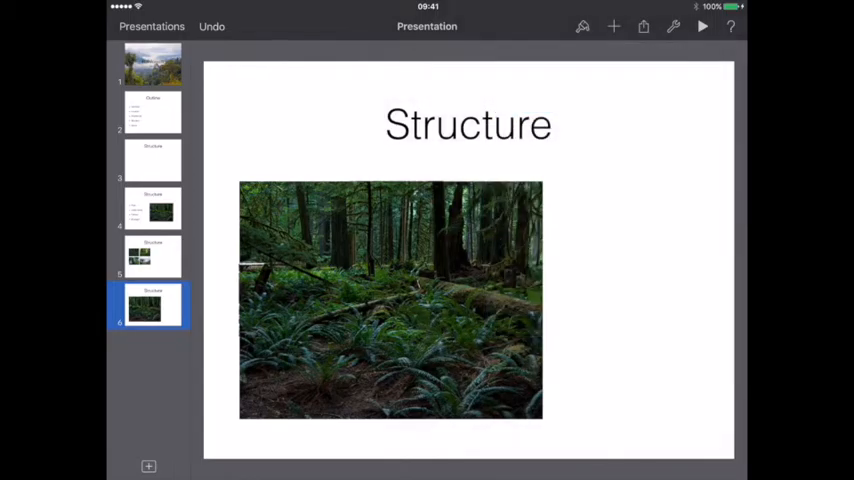
- Set Magic Move on slide 6 to create slide 7 and bring the enlarged fern photo forward
left_click(673, 26)
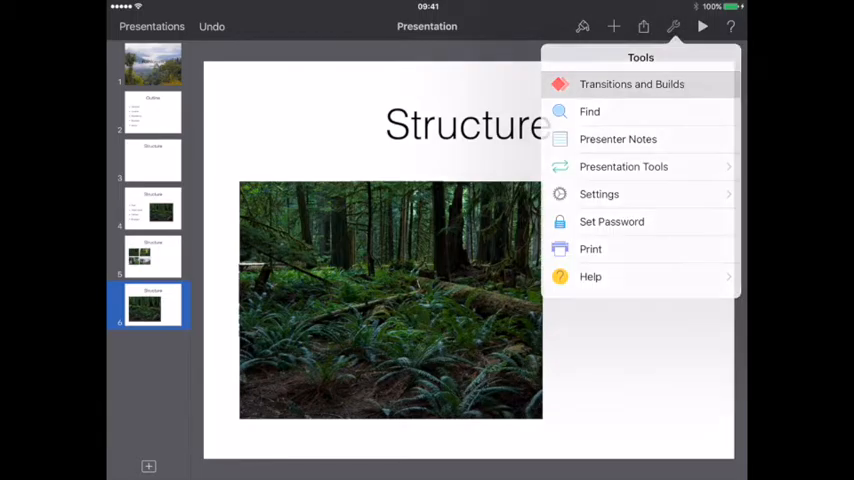
left_click(631, 84)
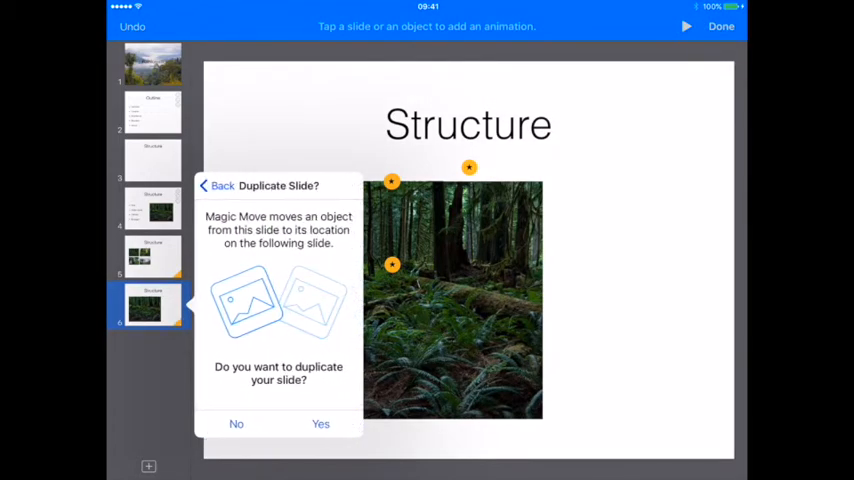
left_click(320, 423)
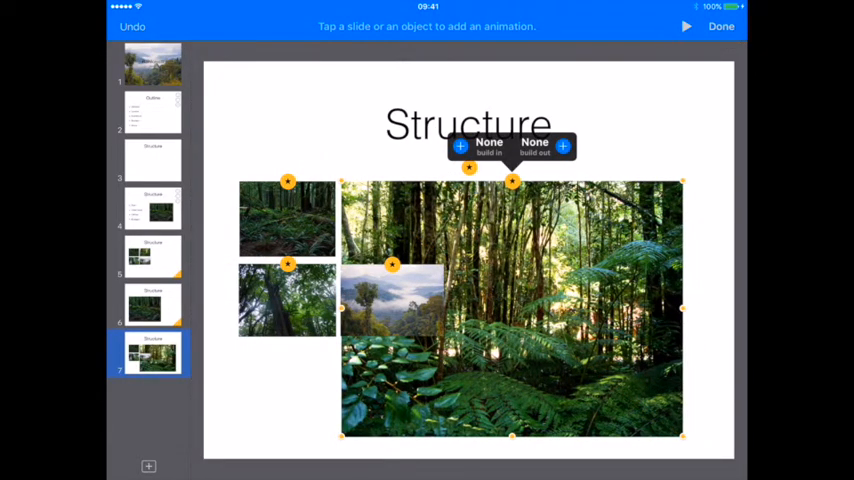
left_click(721, 26)
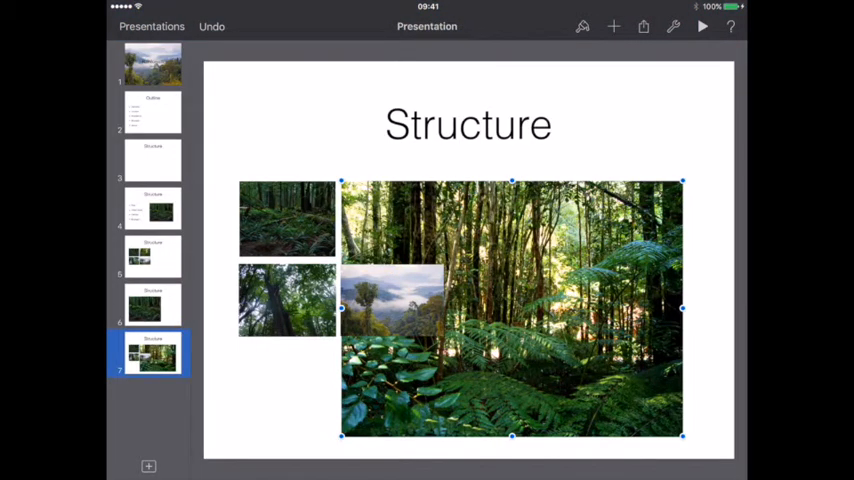
left_click(582, 26)
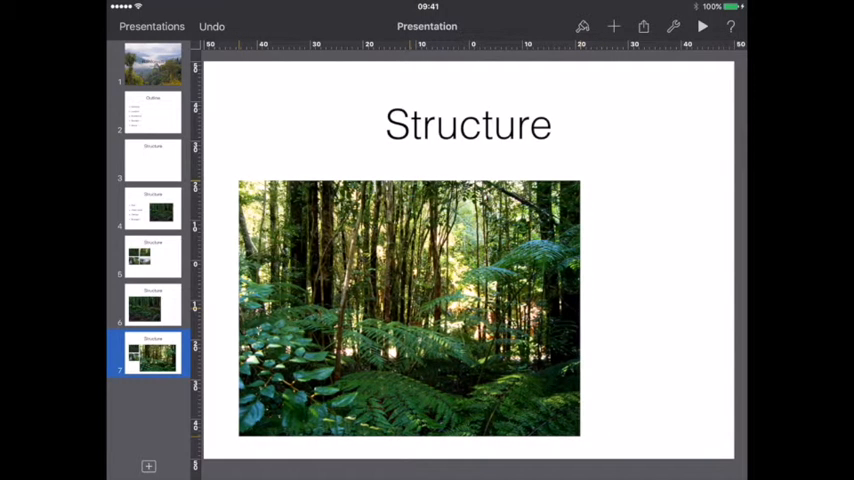
- Add Magic Move on slide 7, creating slide 8 with the tree photo enlarged, then return to slide 1
left_click(408, 307)
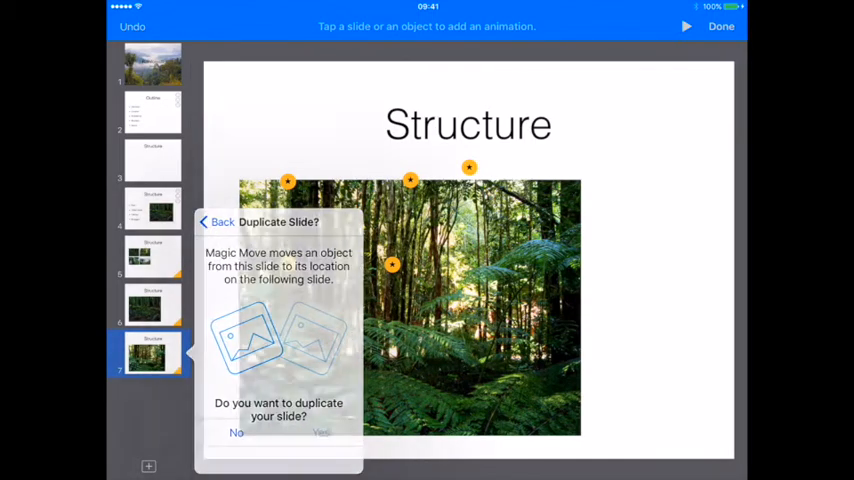
left_click(320, 432)
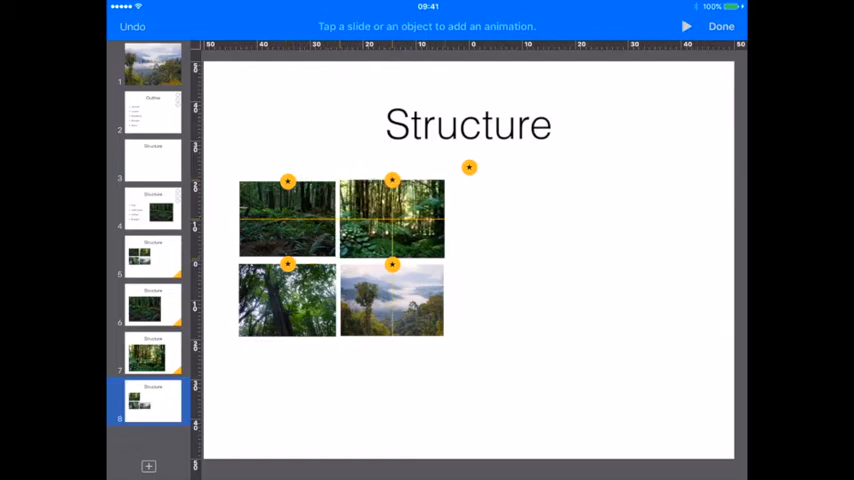
left_click(392, 218)
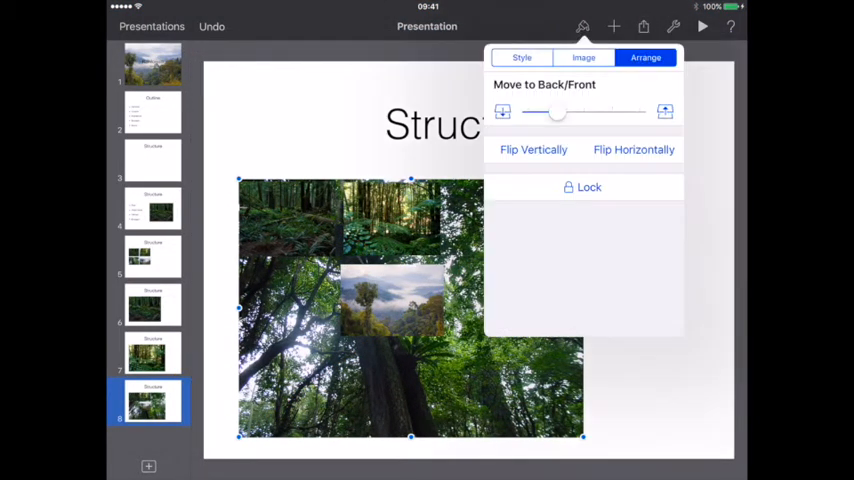
left_click(152, 65)
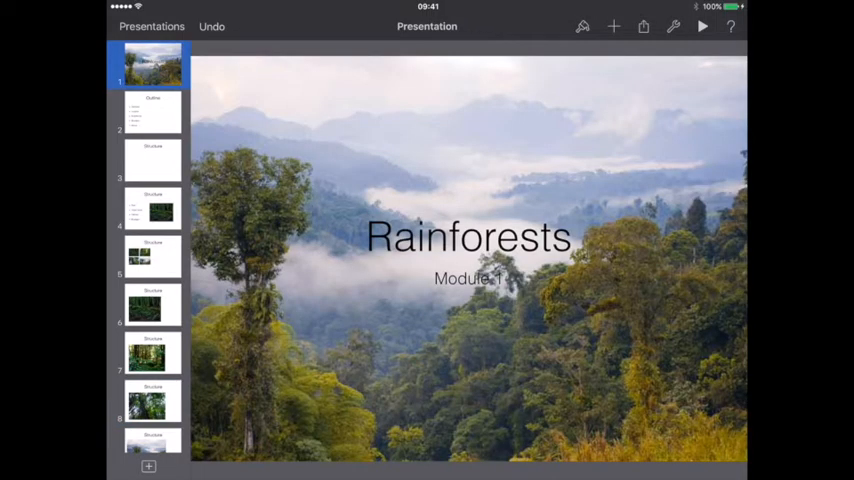